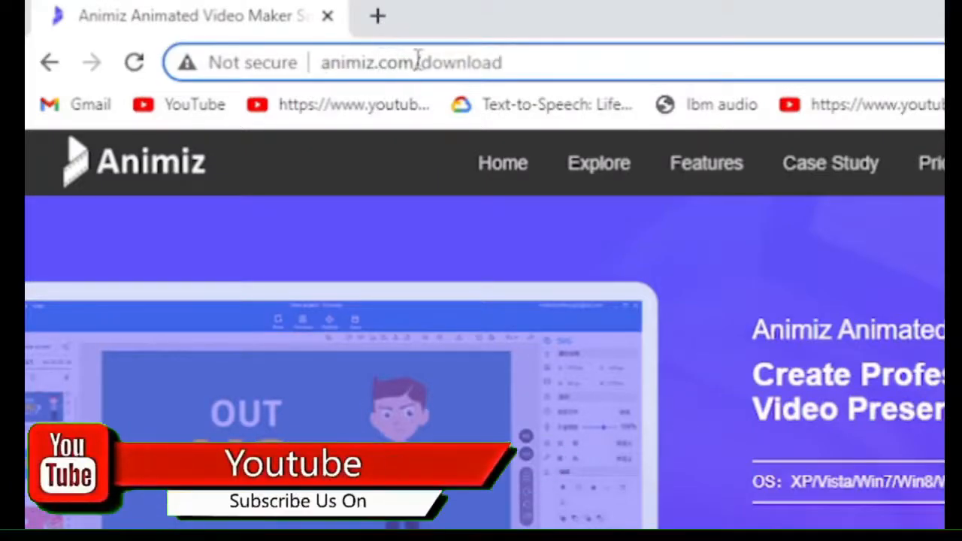
- Download the Windows x86 Animiz installer from animiz.com/download and launch its setup
double_click(367, 63)
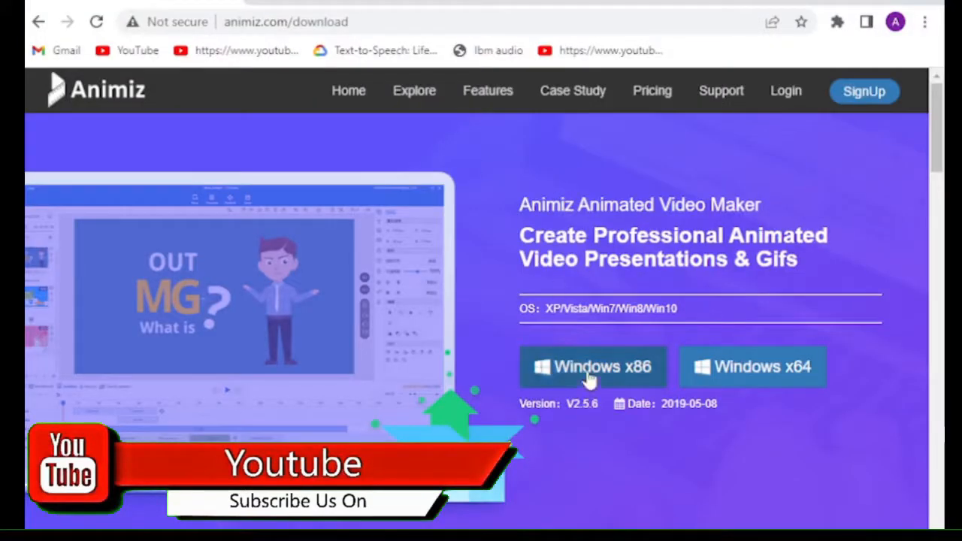
click(751, 366)
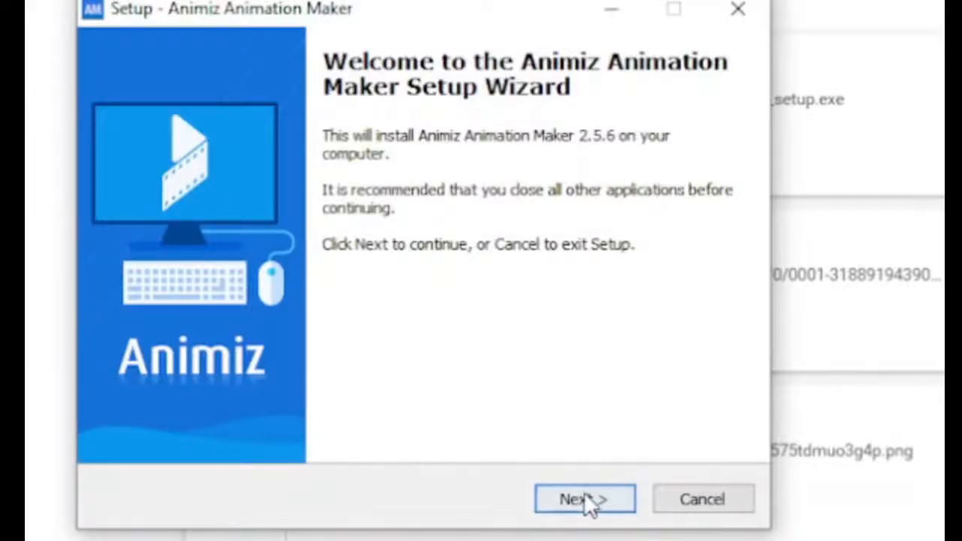
- Accept the license agreement and keep the default install folder, Start Menu folder and shortcuts
click(584, 499)
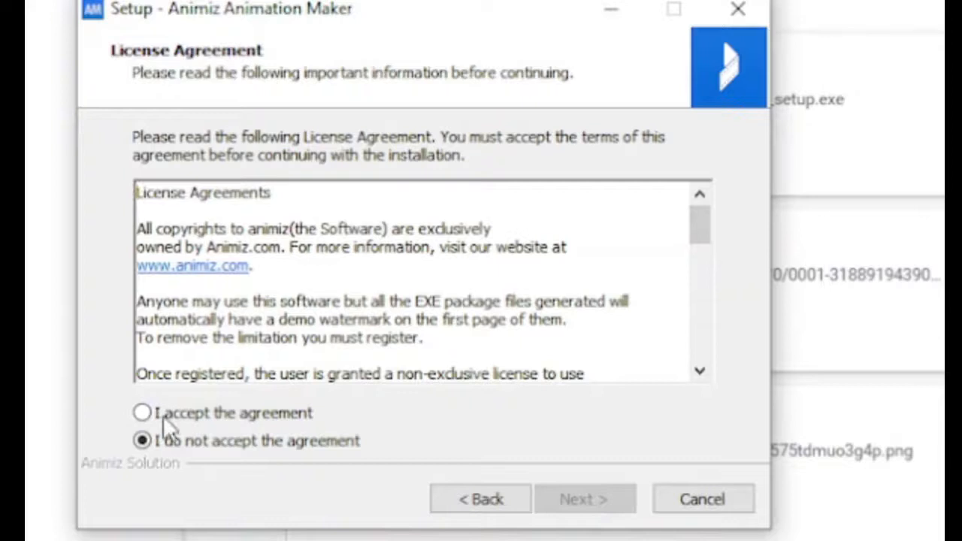
click(141, 412)
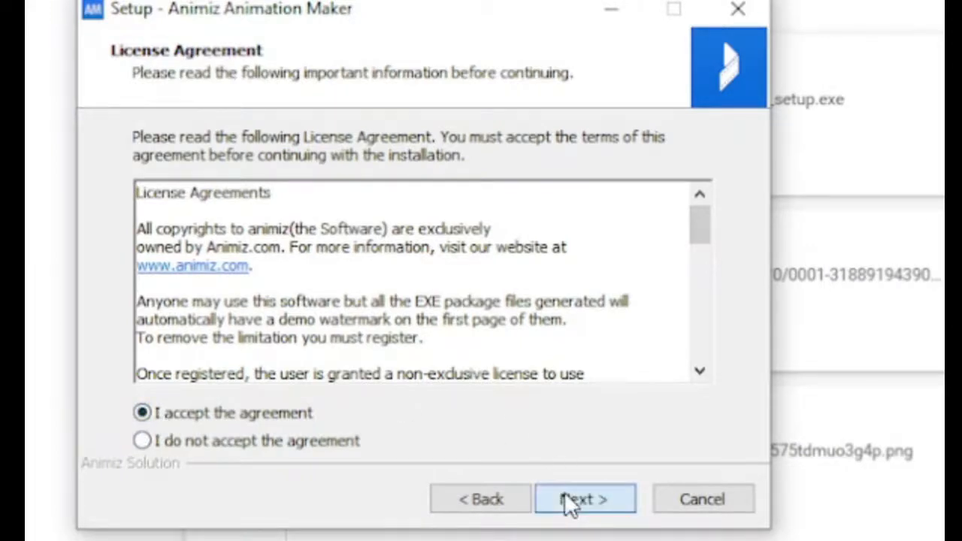
click(585, 500)
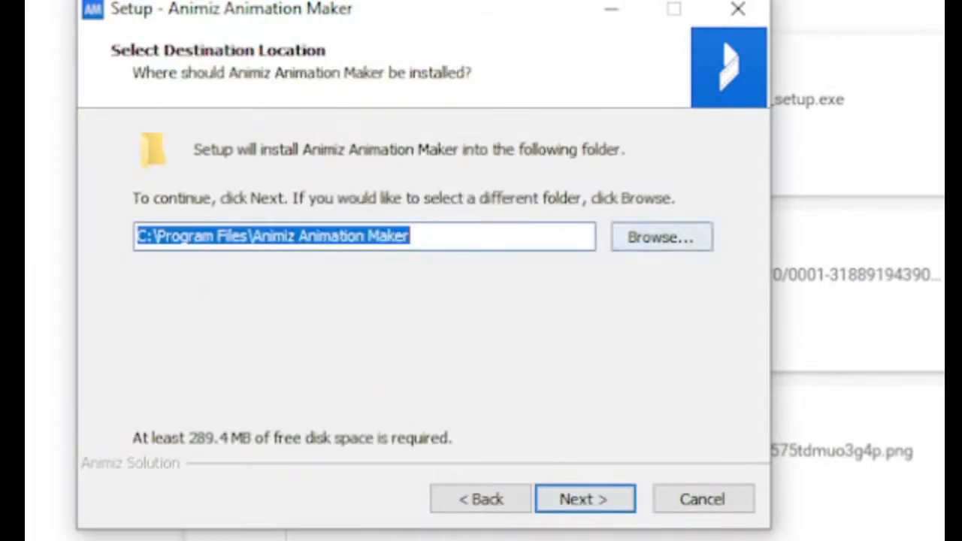
click(585, 499)
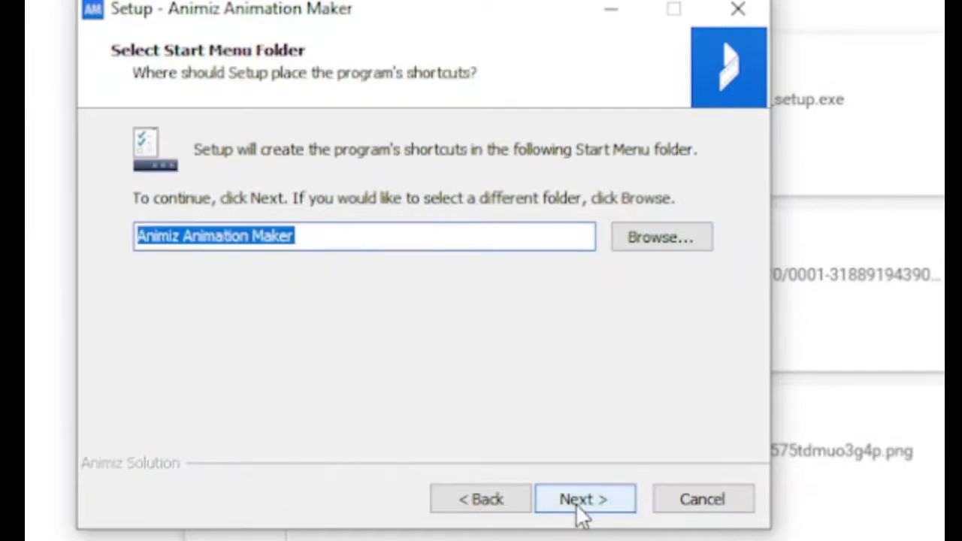
click(585, 499)
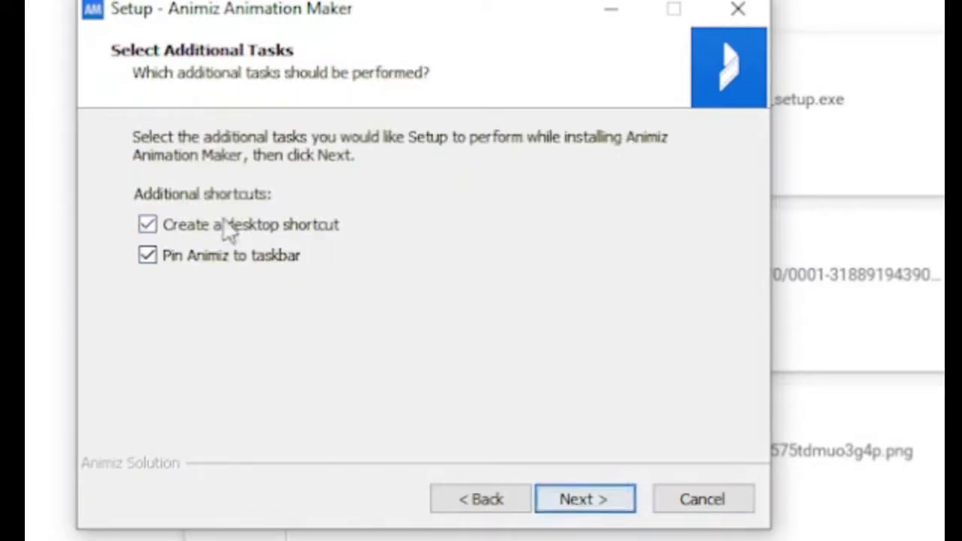
click(585, 499)
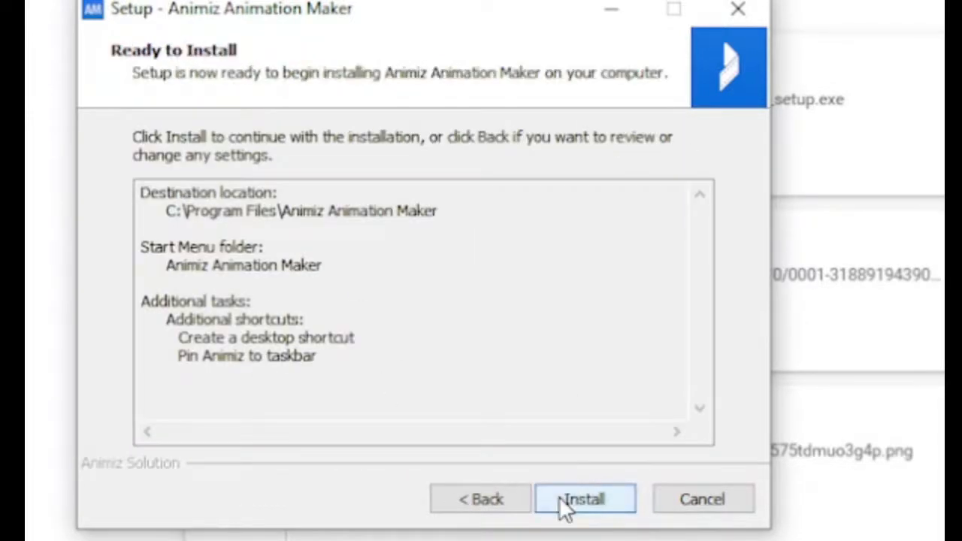
- Install Animiz and finish setup with the program launching
click(586, 499)
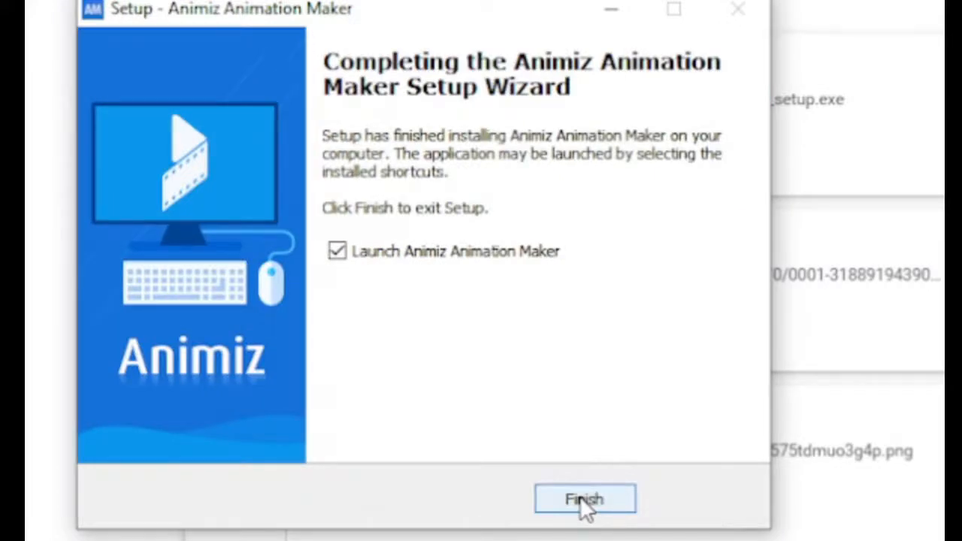
click(585, 499)
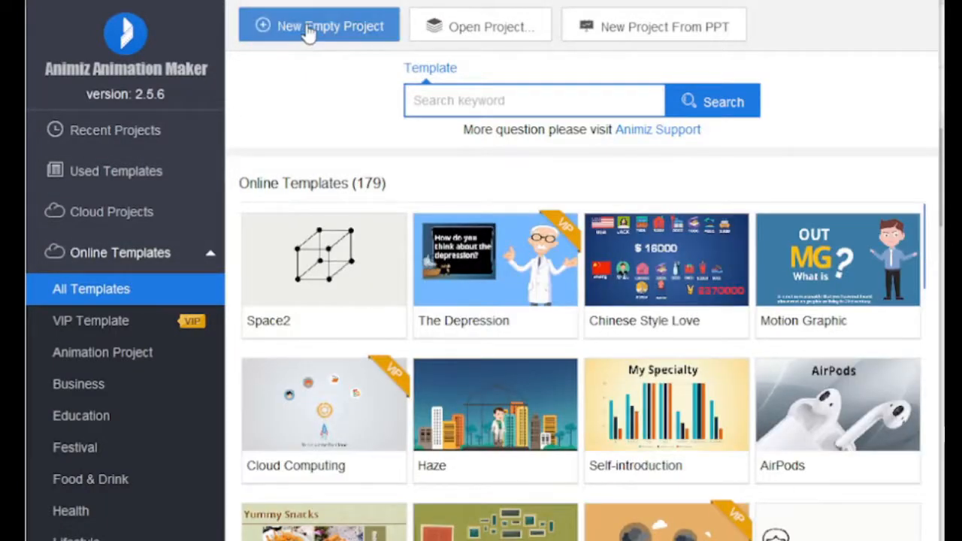
- Create a new empty project from the Animiz start screen
click(319, 24)
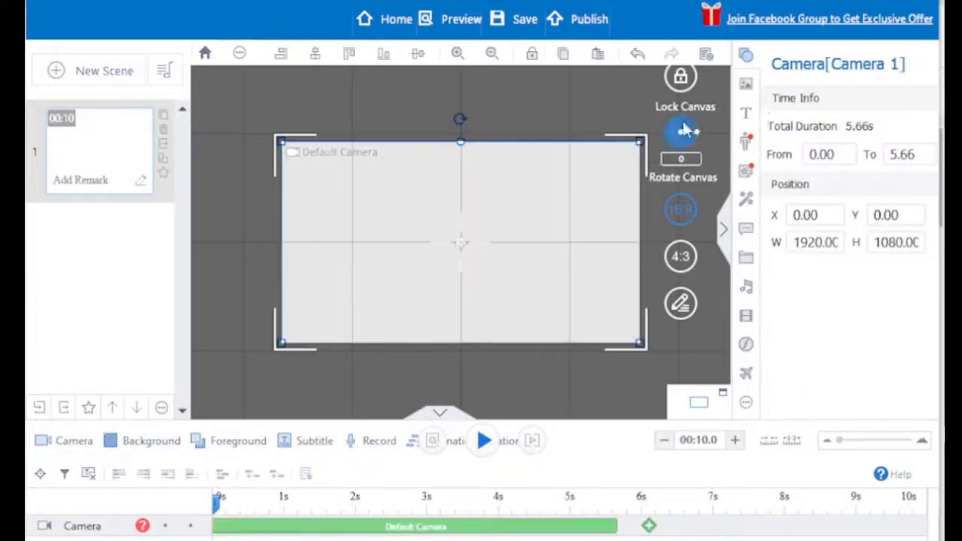
- Add a text box to the canvas reading 'Subscribe to Maedot Academy!!!...'
click(746, 113)
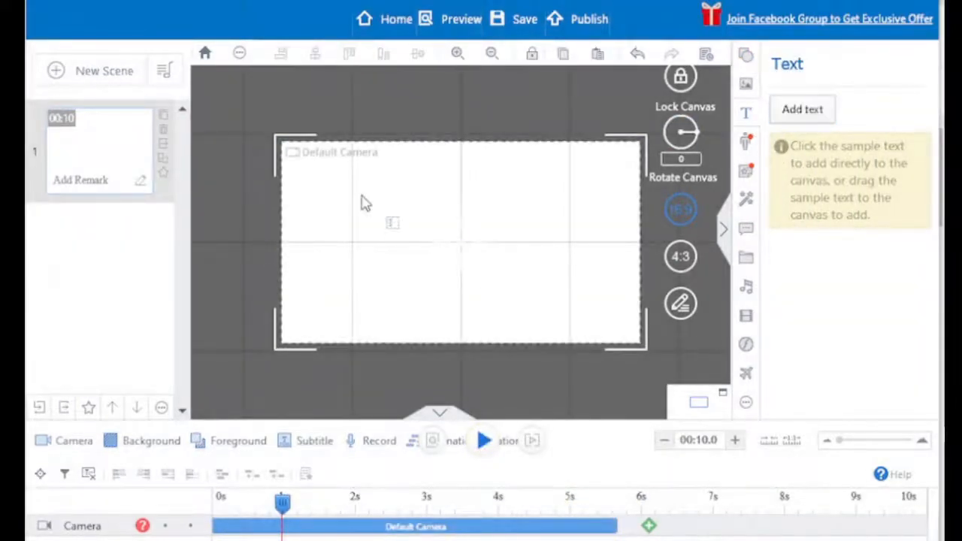
click(803, 109)
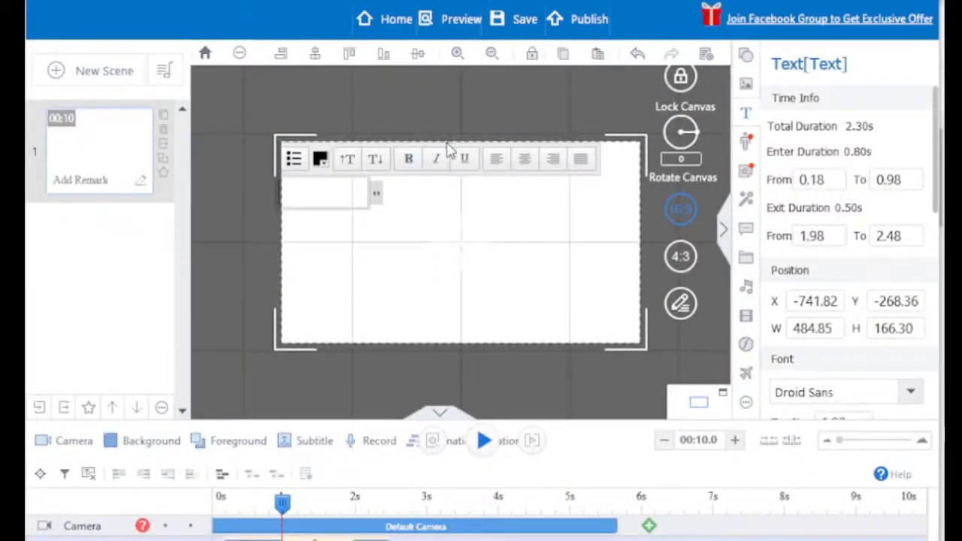
text(Subscribe to Maedot Academy!!!...)
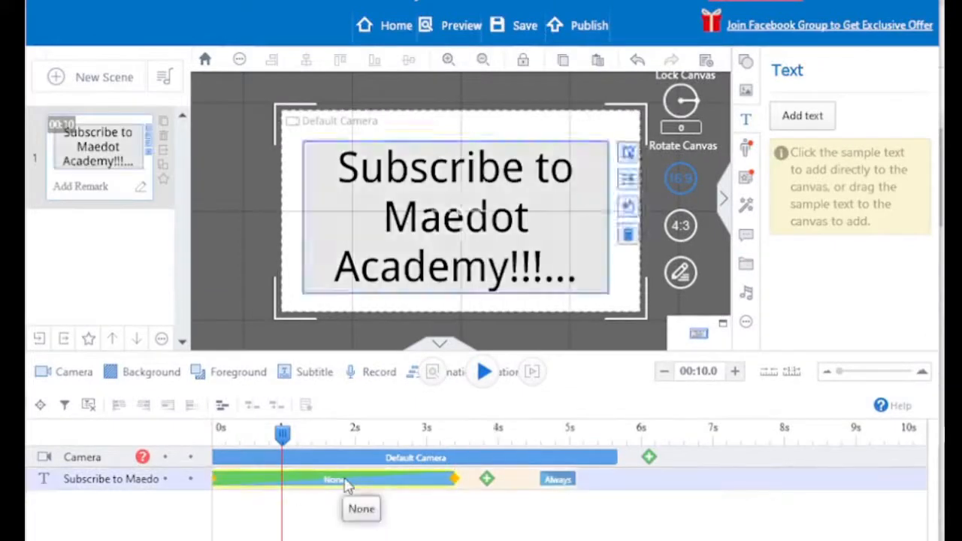
- Set the text's entrance animation to Hand-drawn, dismissing the sign-in prompt
click(334, 480)
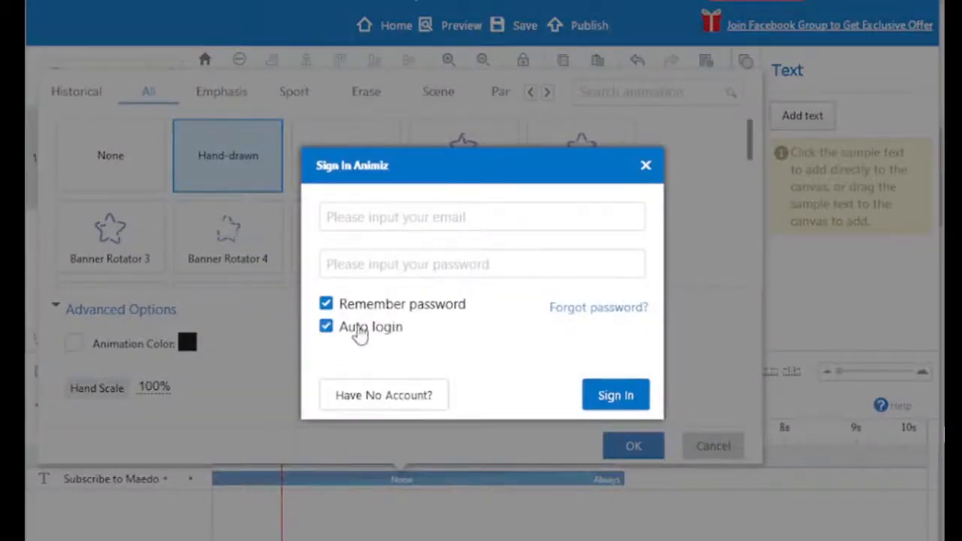
click(384, 394)
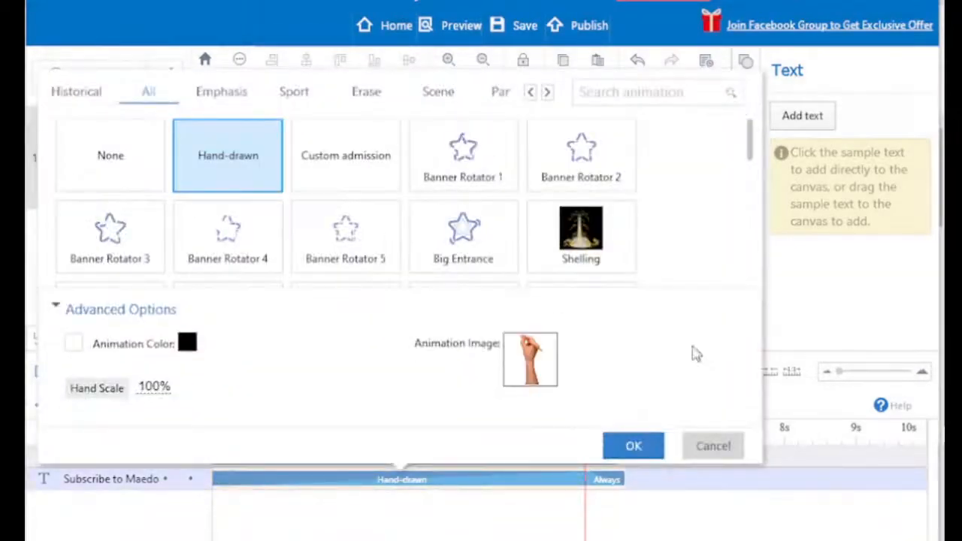
scroll(down, 3)
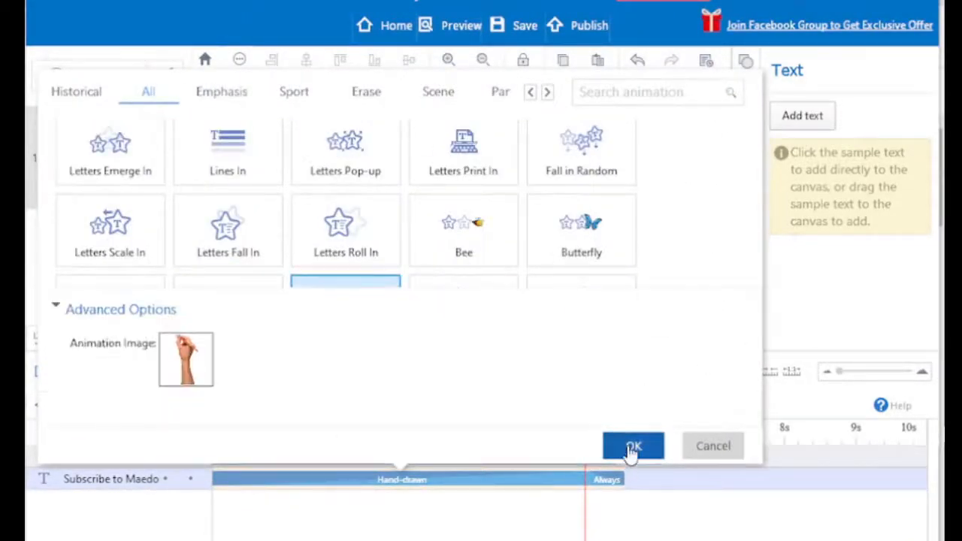
click(633, 445)
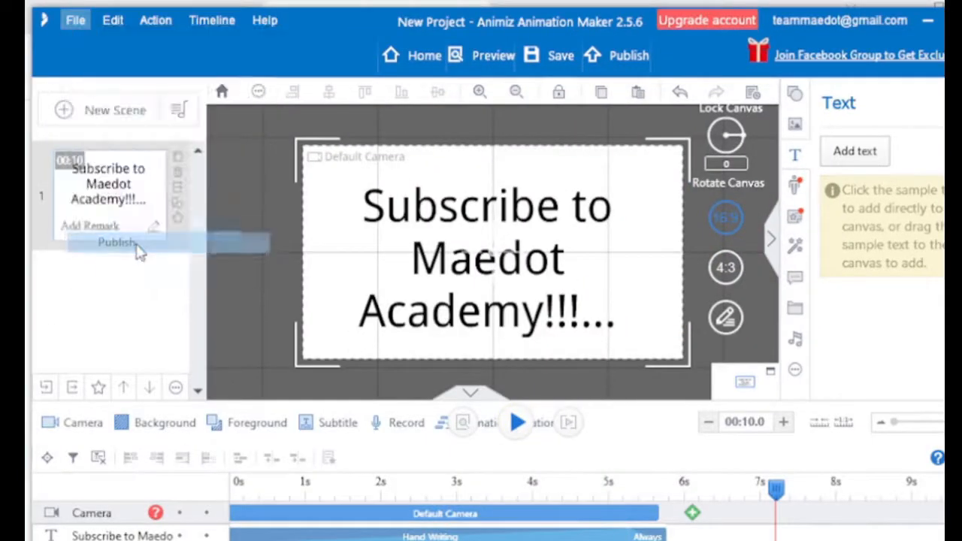
- Choose Video publishing as .mp4 at 576P and view the frame rate choices
click(118, 242)
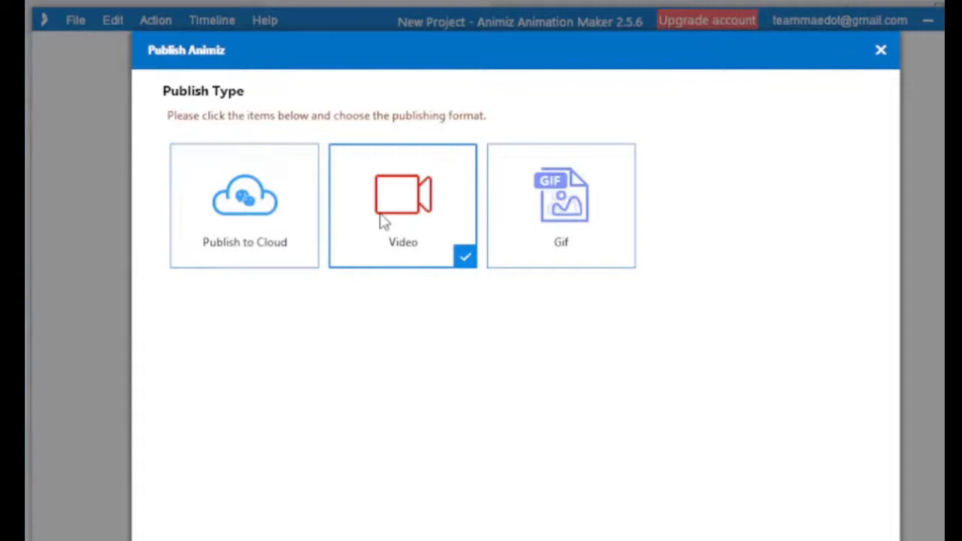
click(403, 195)
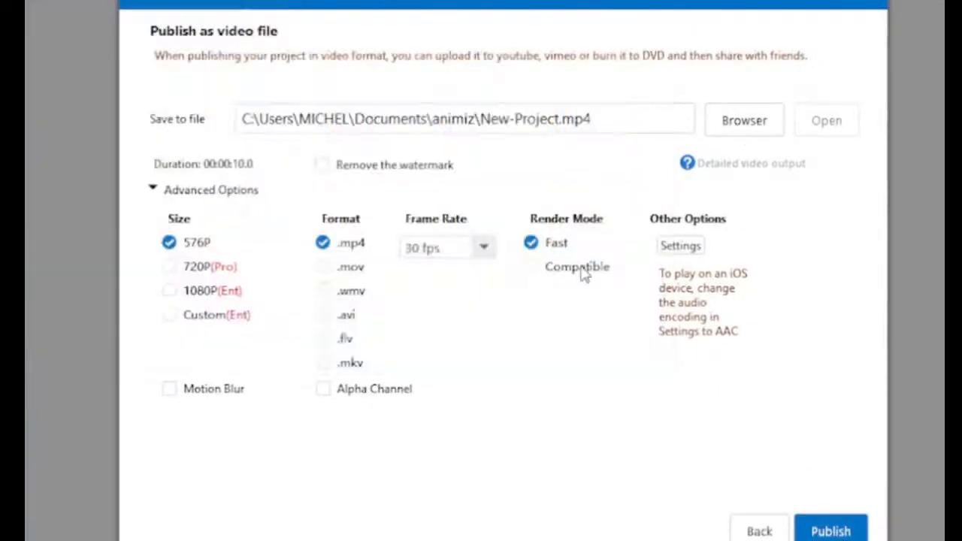
click(484, 246)
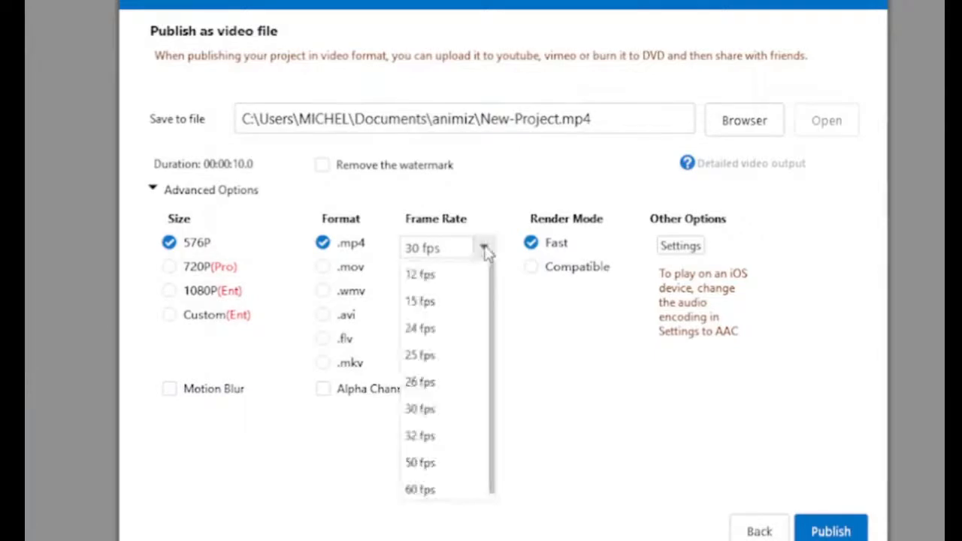